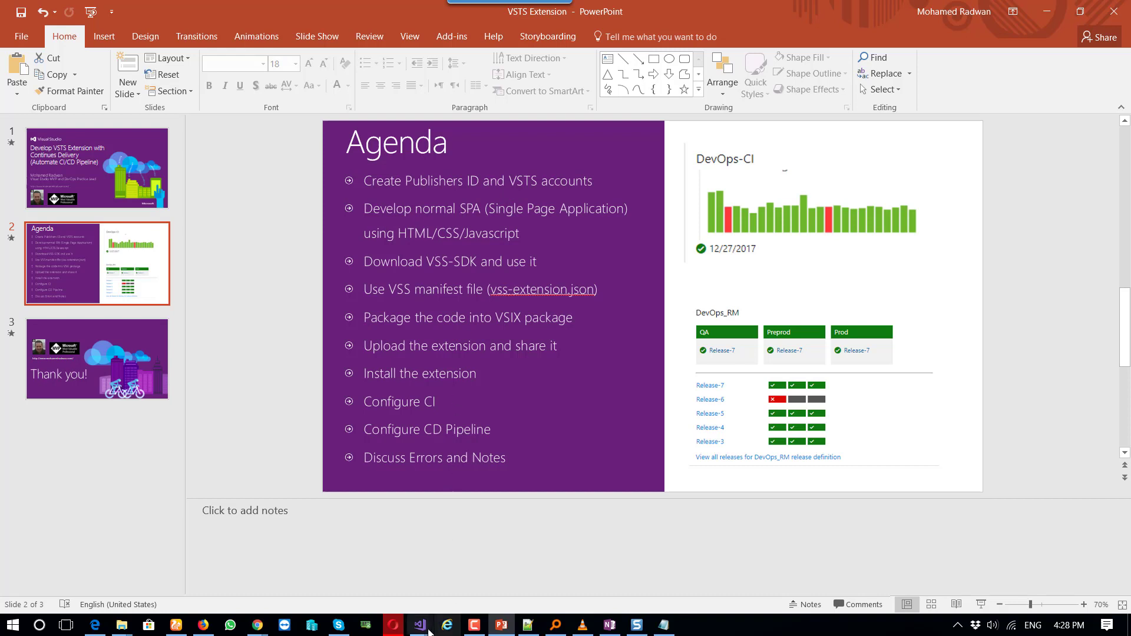
# Switch to Visual Studio and open the DevOps-POC project folder in File Explorer.
pyautogui.click(418, 624)
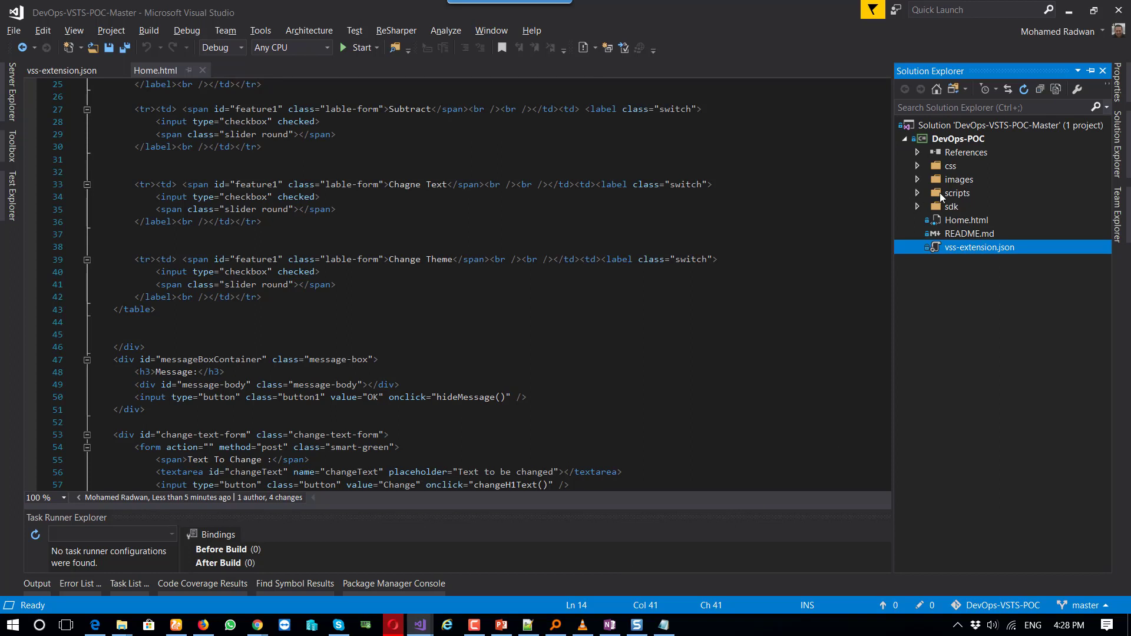
pyautogui.click(958, 139)
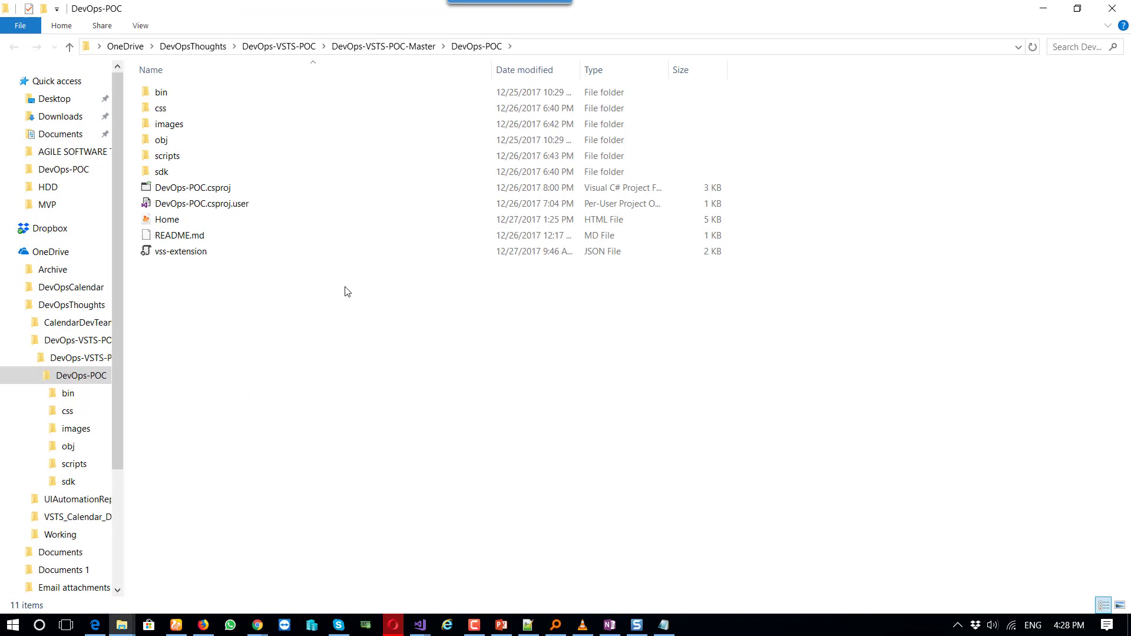
# Open Home.html in Google Chrome to show the calculator page.
pyautogui.doubleClick(167, 220)
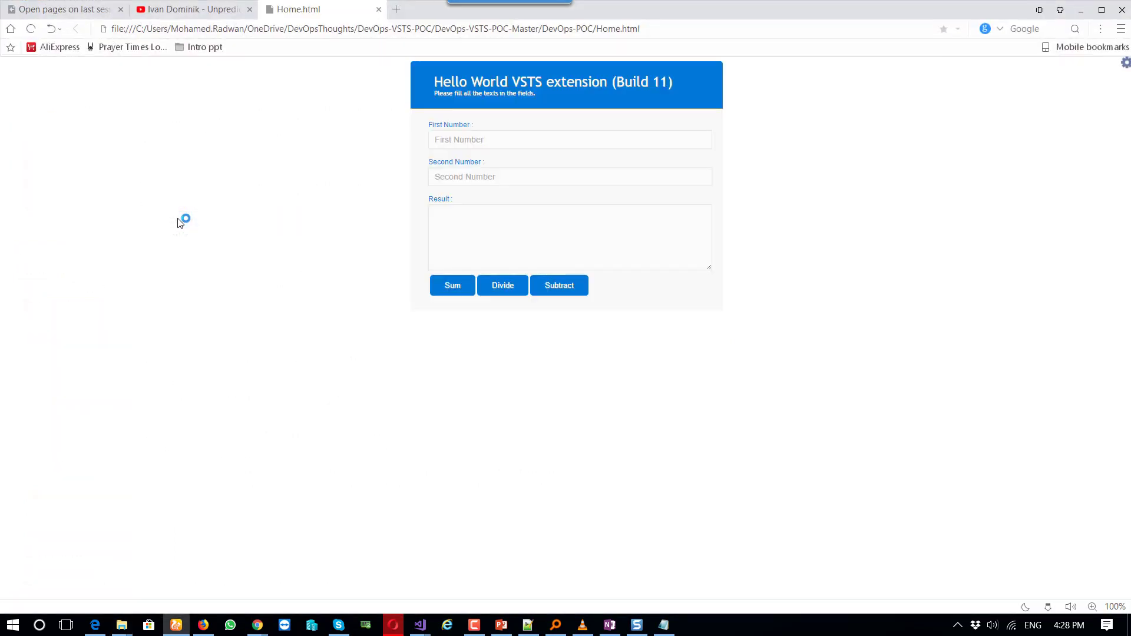
pyautogui.moveTo(653, 102)
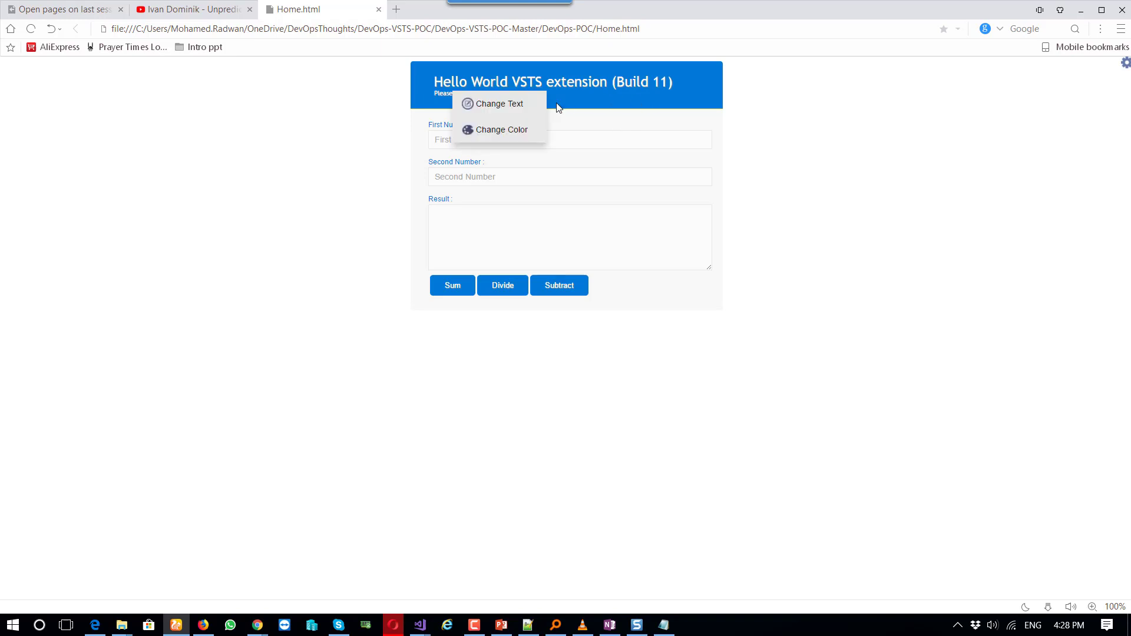
# Change the app's heading text to 'Mohamed Radwan'.
pyautogui.click(498, 103)
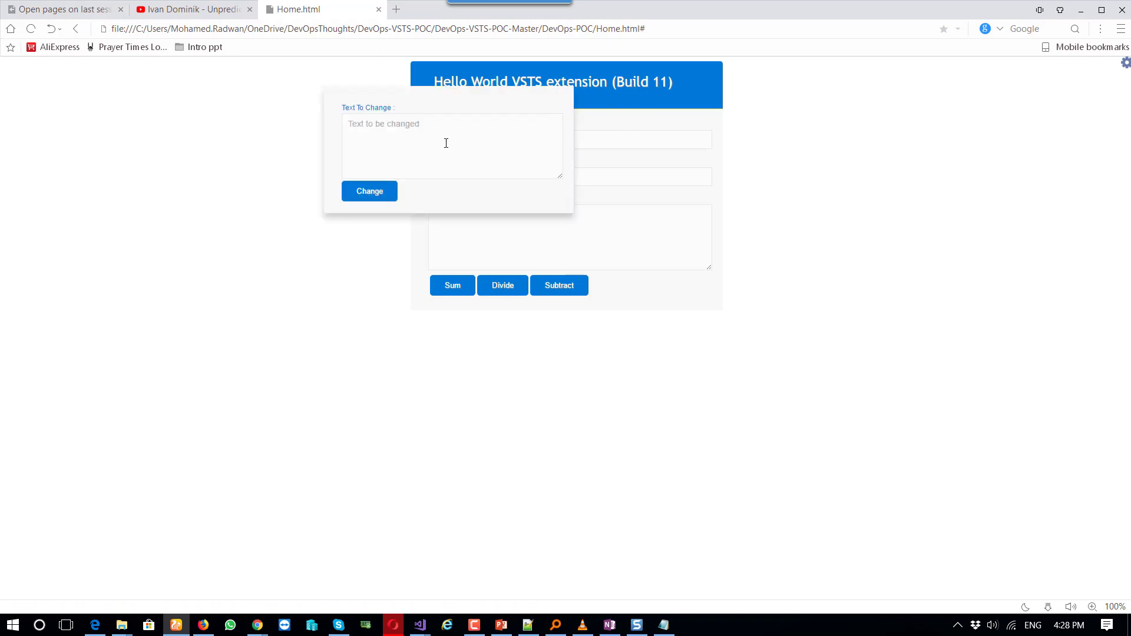
pyautogui.write('Mohamed')
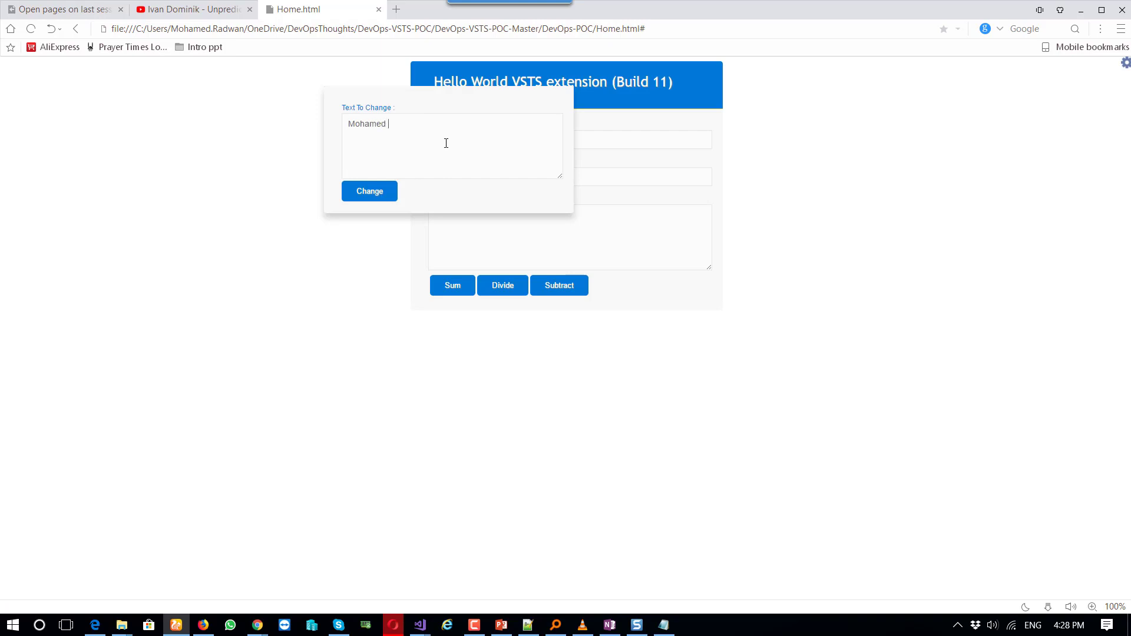
pyautogui.write('Radwan')
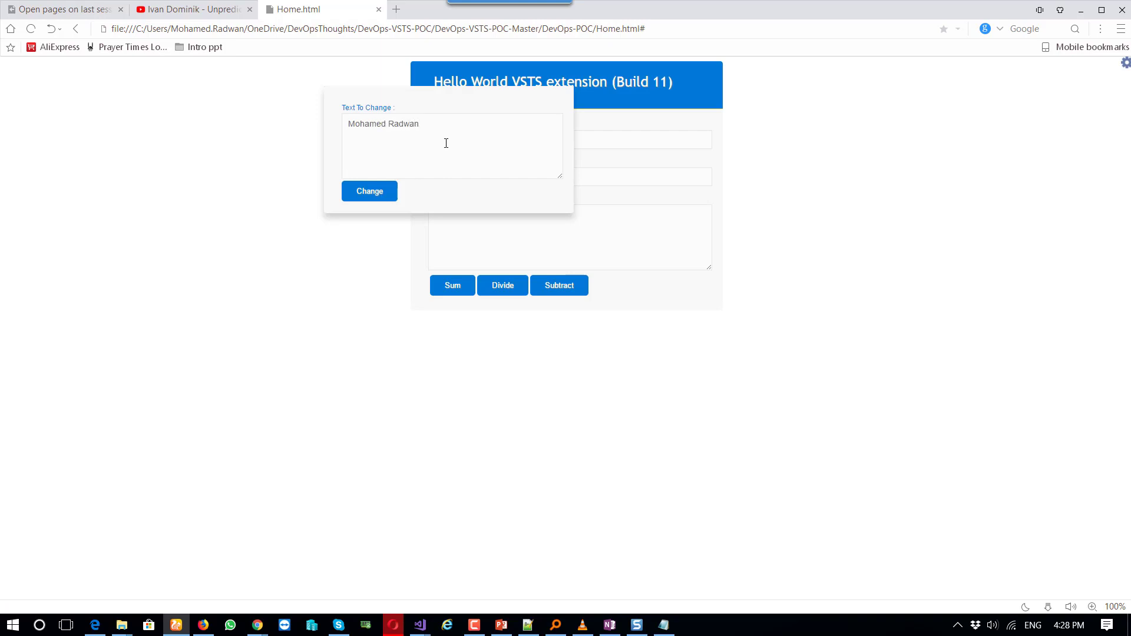
pyautogui.click(369, 191)
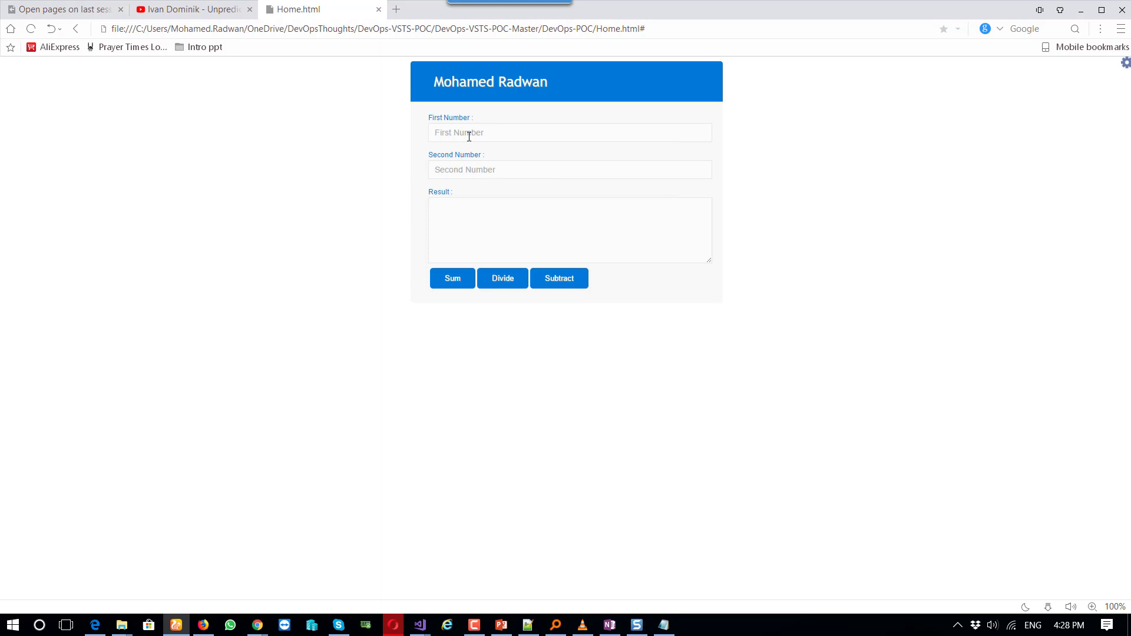
# Enter the calculator's first and second numbers and divide, getting 2.5.
pyautogui.write('2')
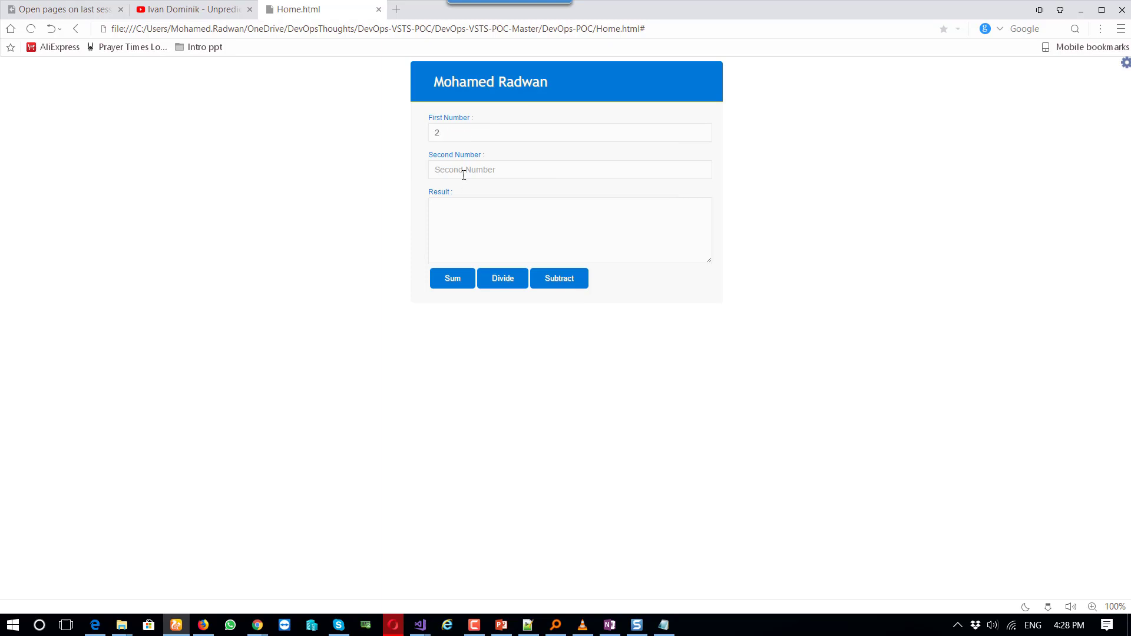
pyautogui.doubleClick(436, 133)
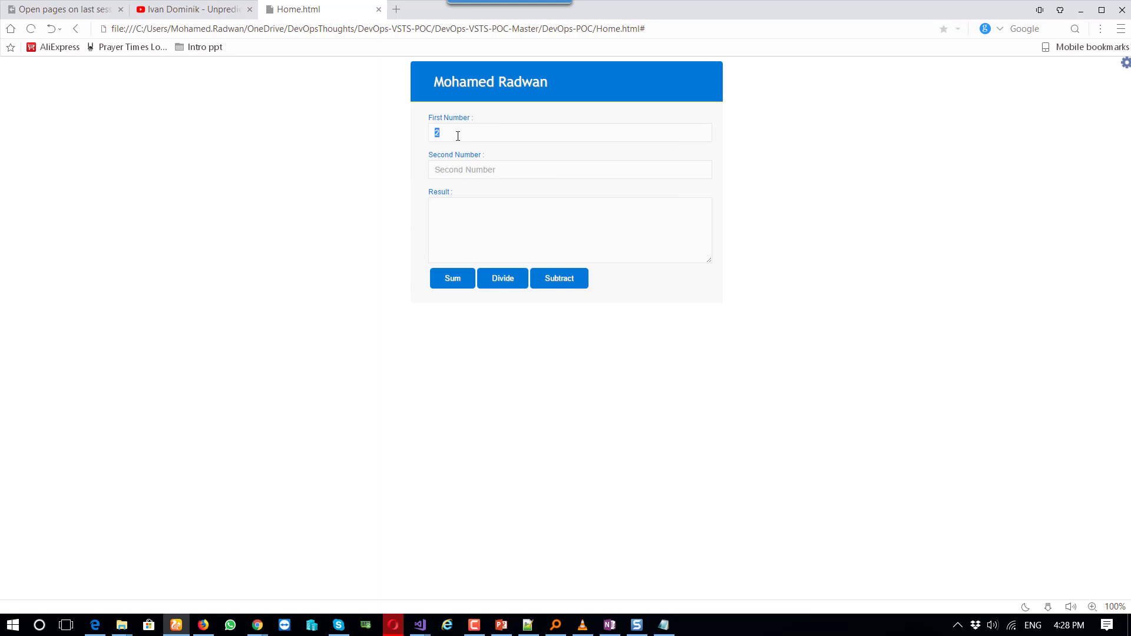
pyautogui.write('2')
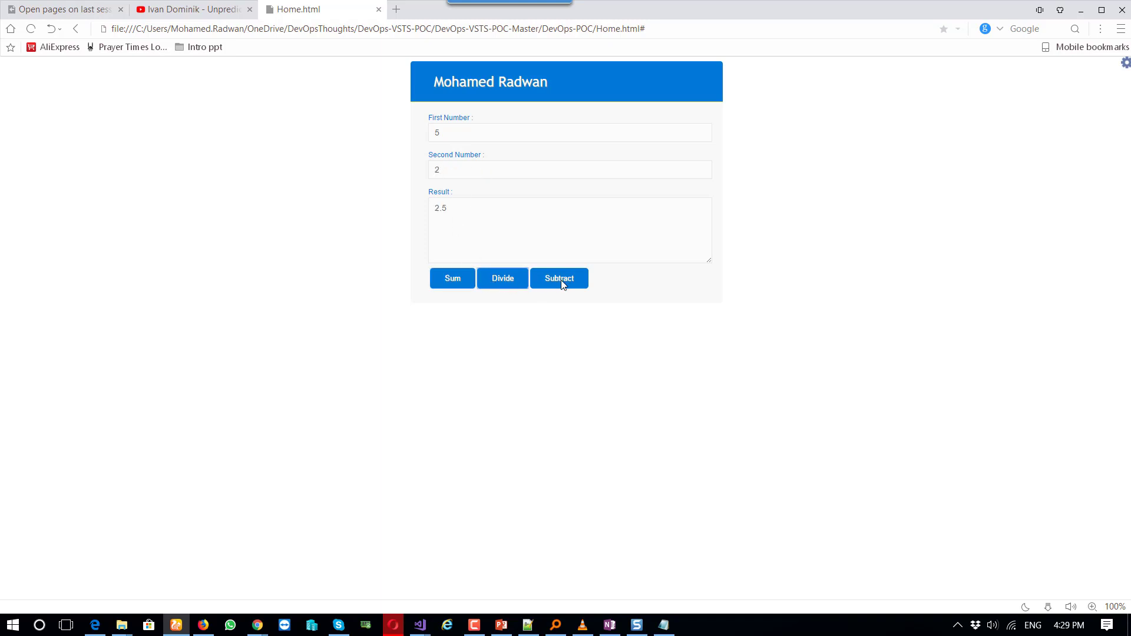
# Subtract 2 from 5 to get 3, recolour the app purple, and toggle the Divide feature.
pyautogui.click(559, 279)
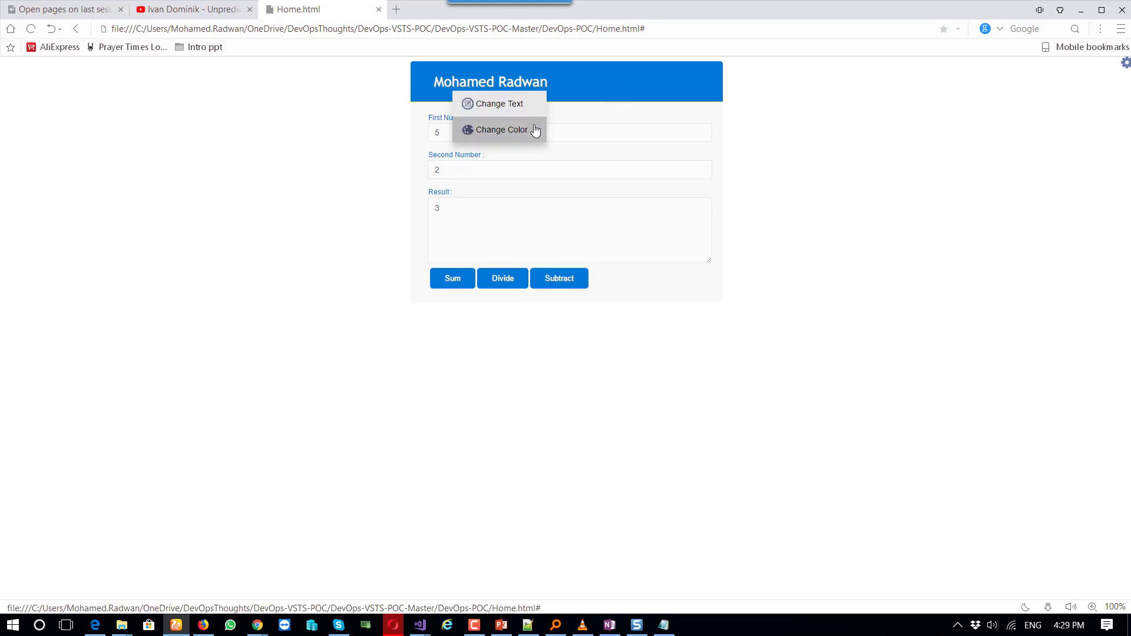
pyautogui.click(501, 130)
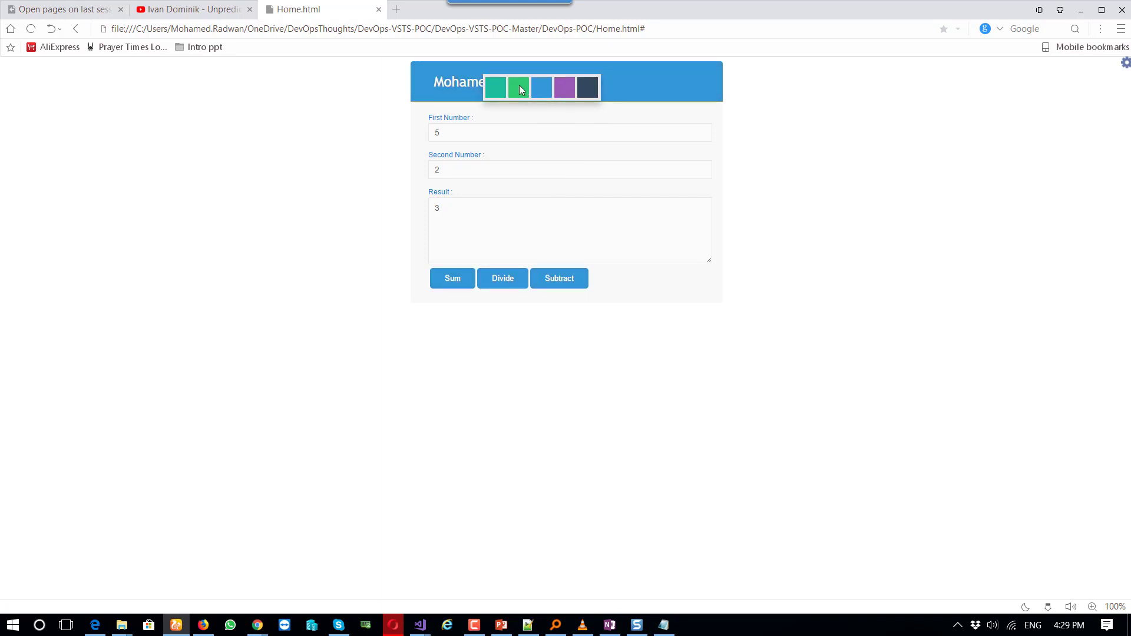
pyautogui.click(565, 87)
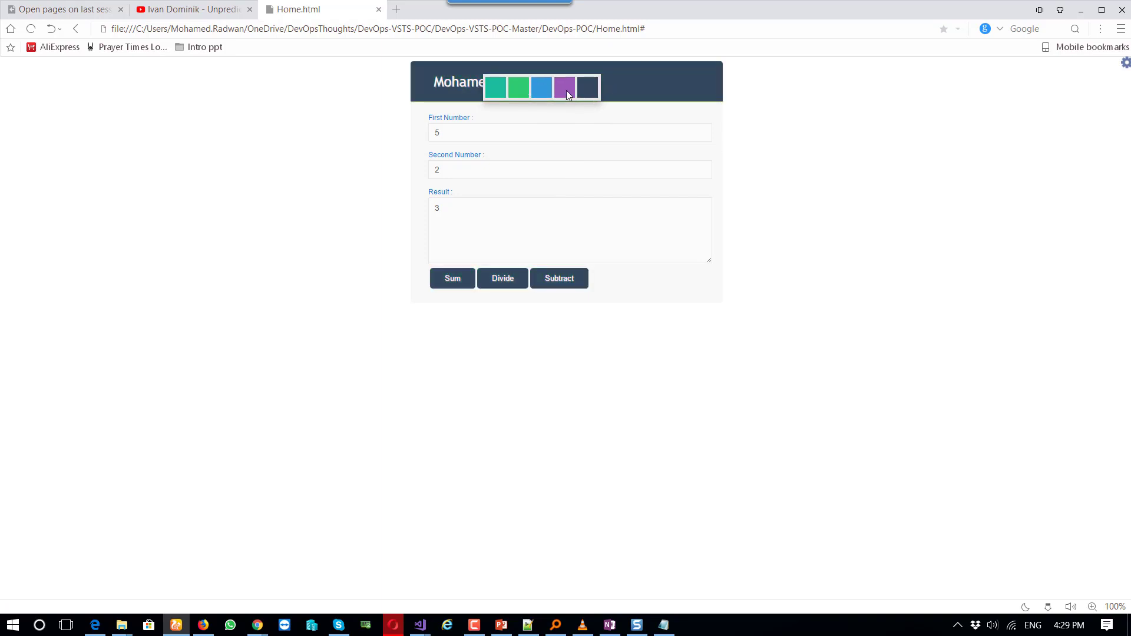
pyautogui.click(565, 88)
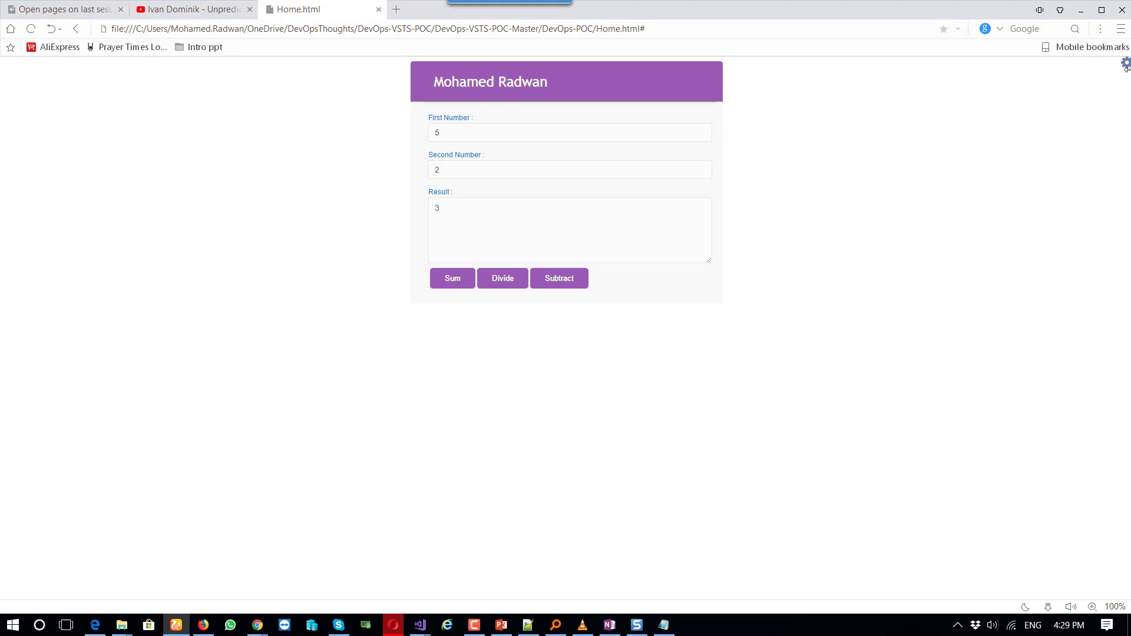
pyautogui.click(1123, 64)
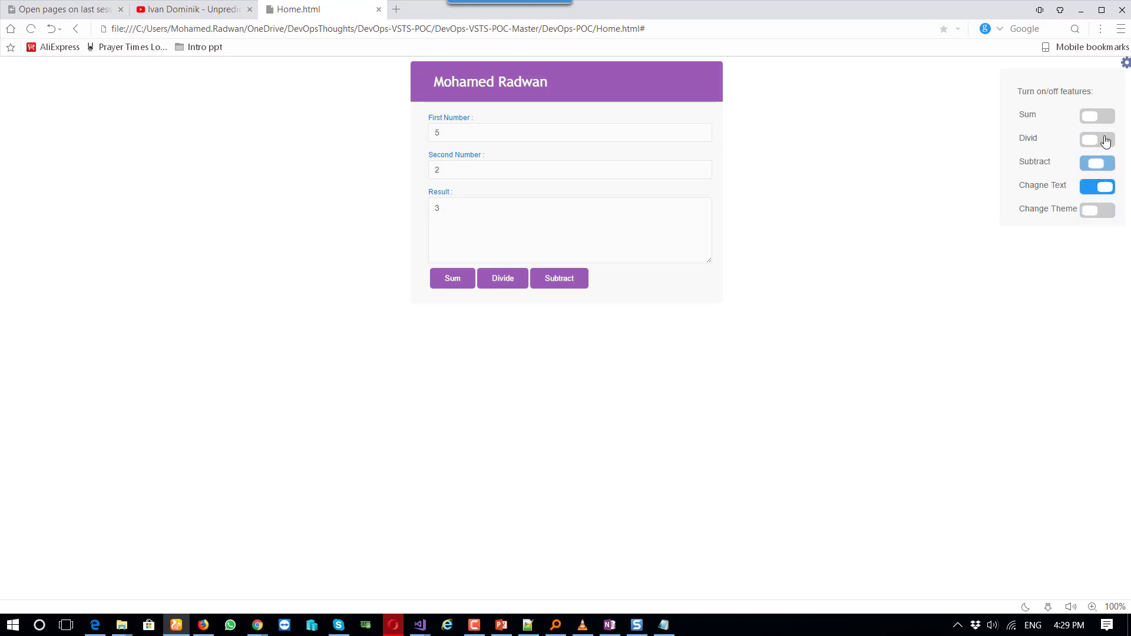
pyautogui.click(1097, 115)
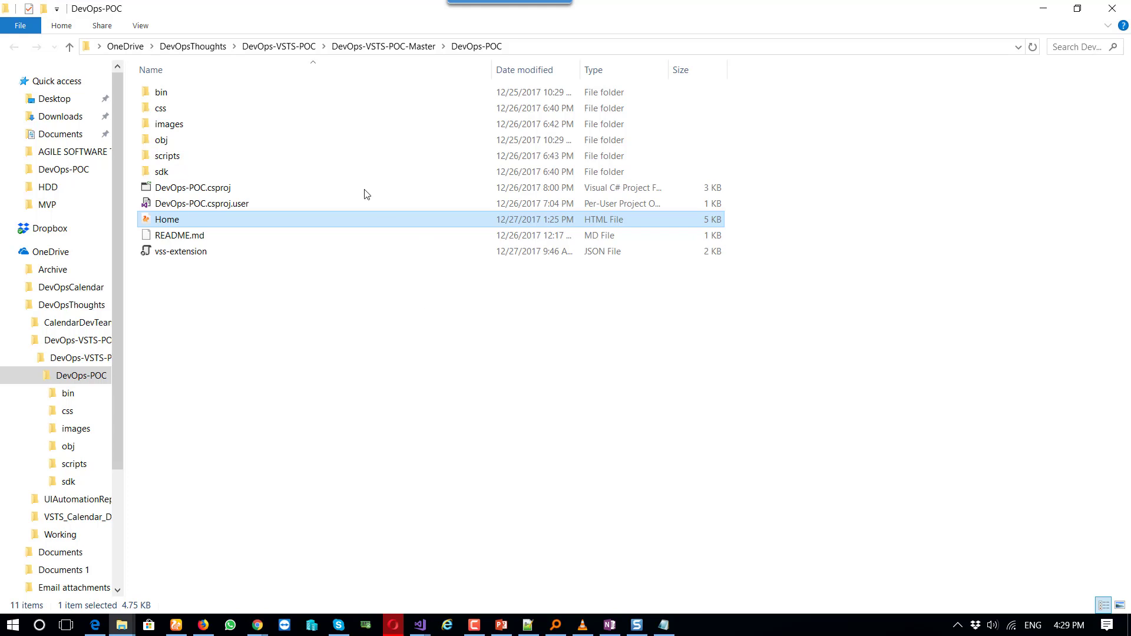
# View the css folder's StyleSheet, then the scripts folder's CalcFunctions and UIFunctions files.
pyautogui.doubleClick(161, 107)
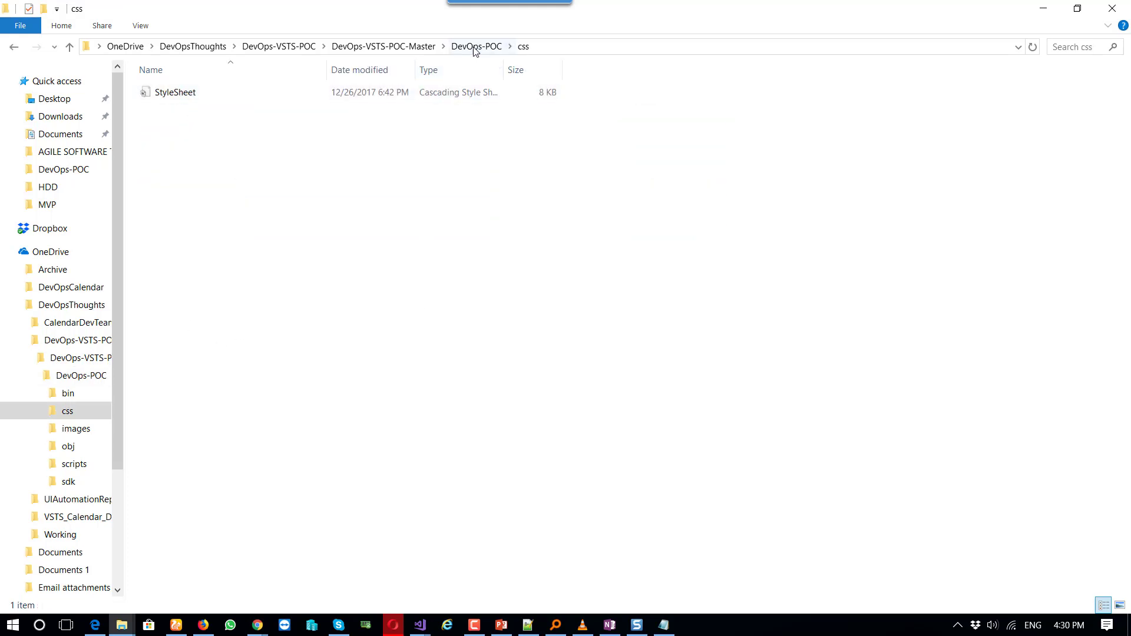
pyautogui.click(76, 428)
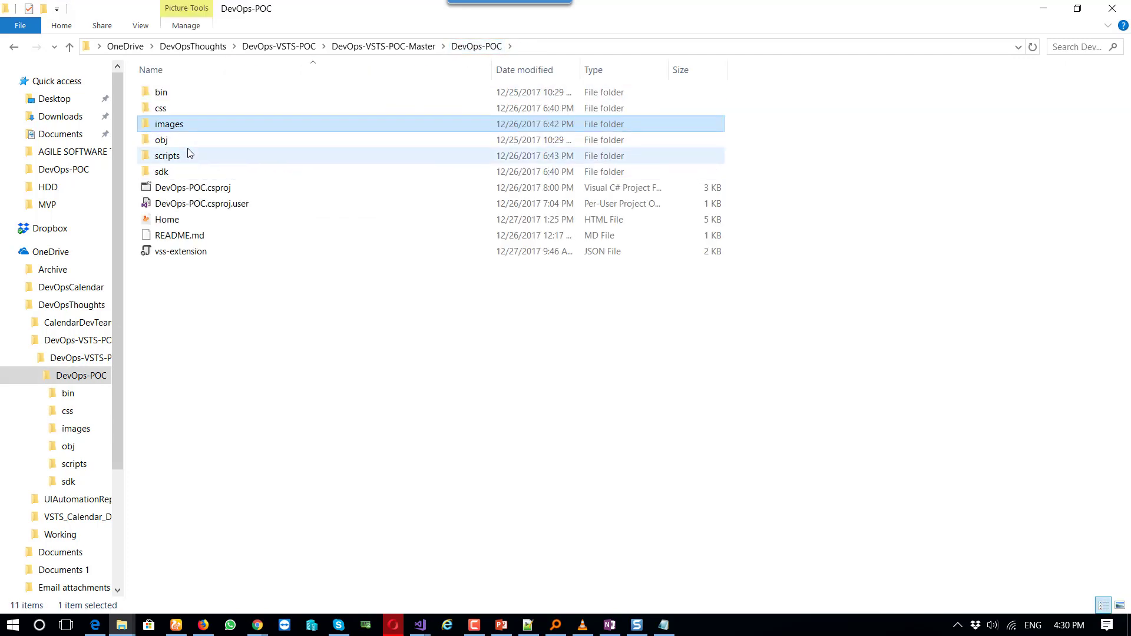
pyautogui.doubleClick(166, 155)
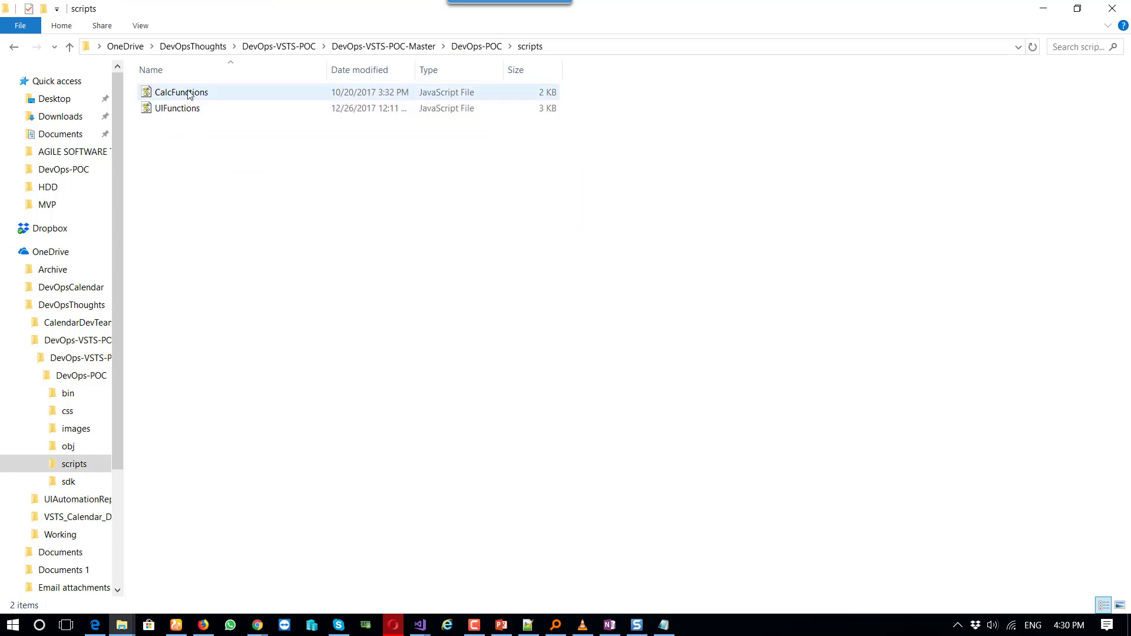
pyautogui.click(243, 171)
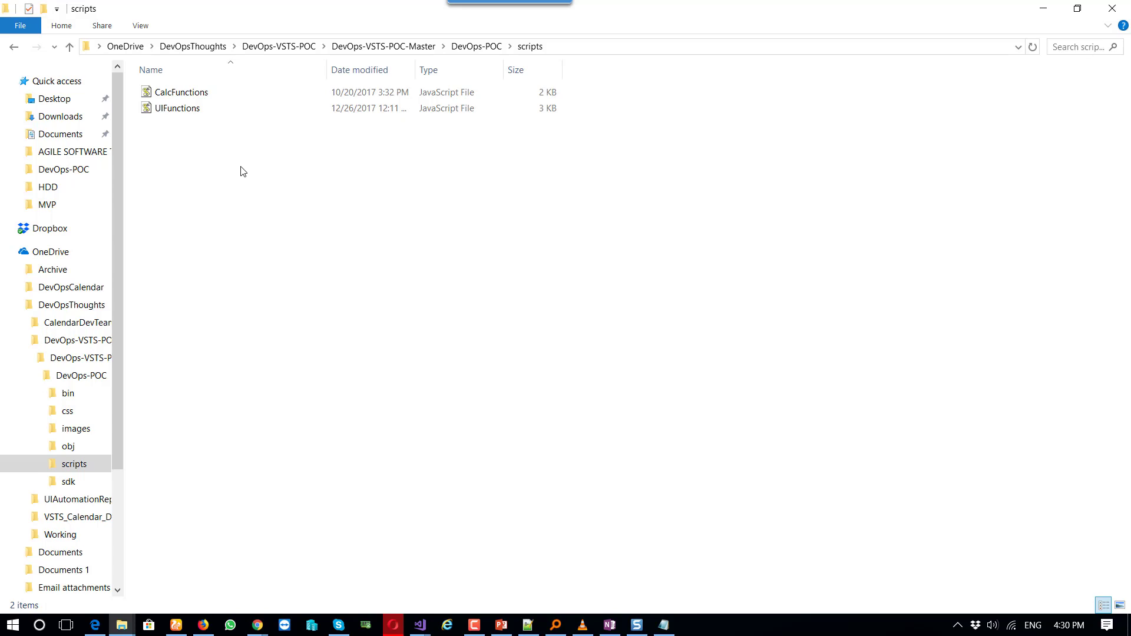
pyautogui.moveTo(354, 125)
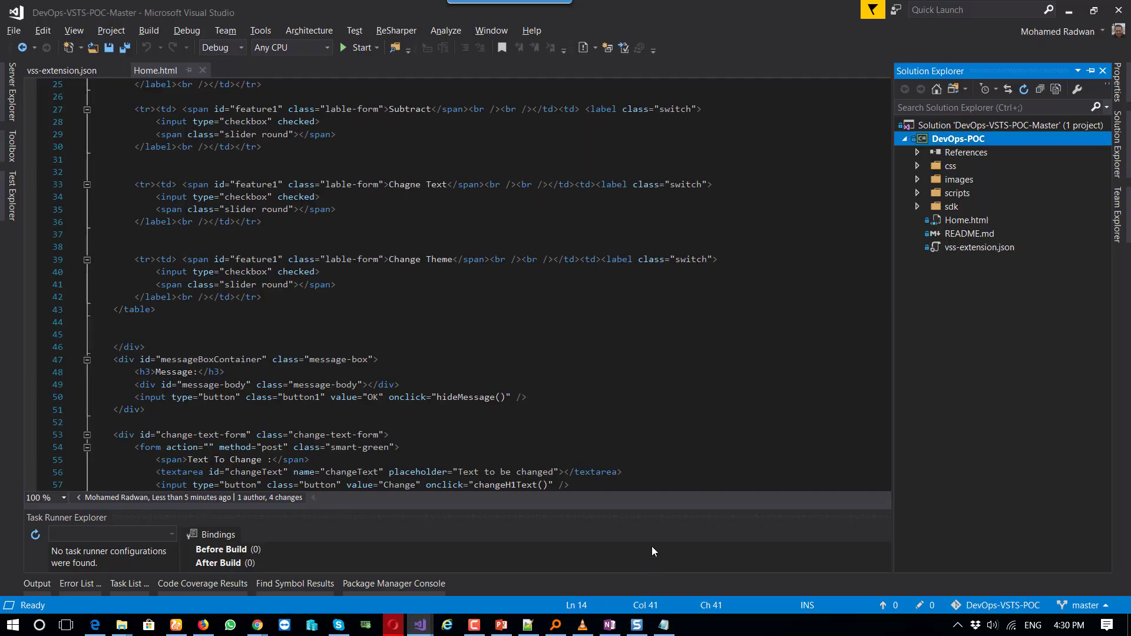
# Open README.md from Solution Explorer with its rendered preview.
pyautogui.click(970, 233)
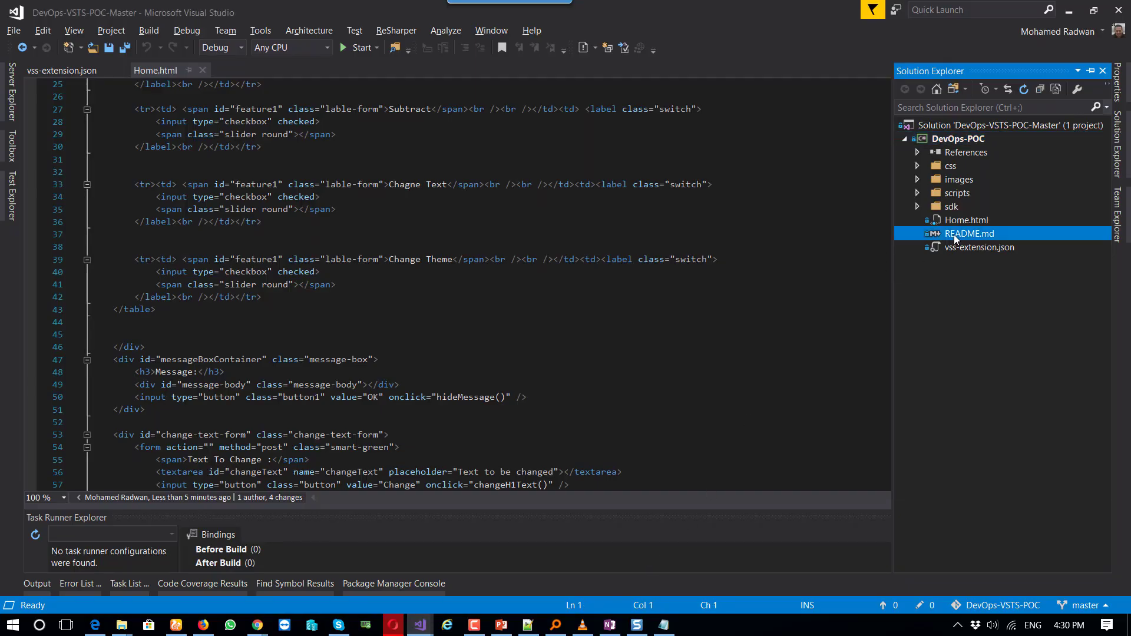
pyautogui.doubleClick(968, 234)
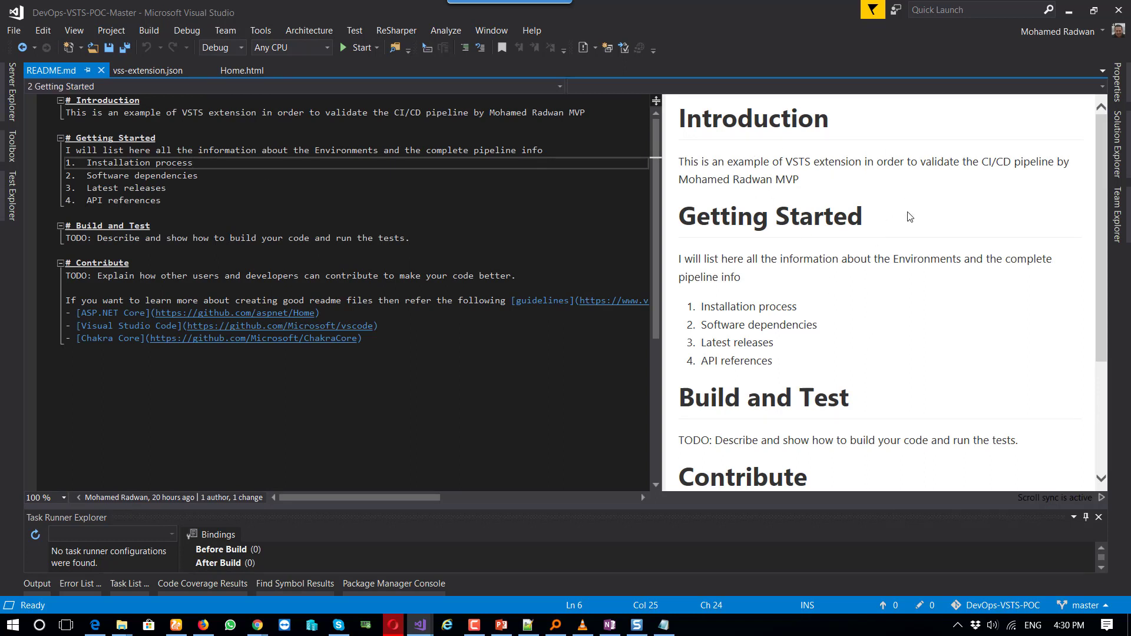
pyautogui.moveTo(1070, 12)
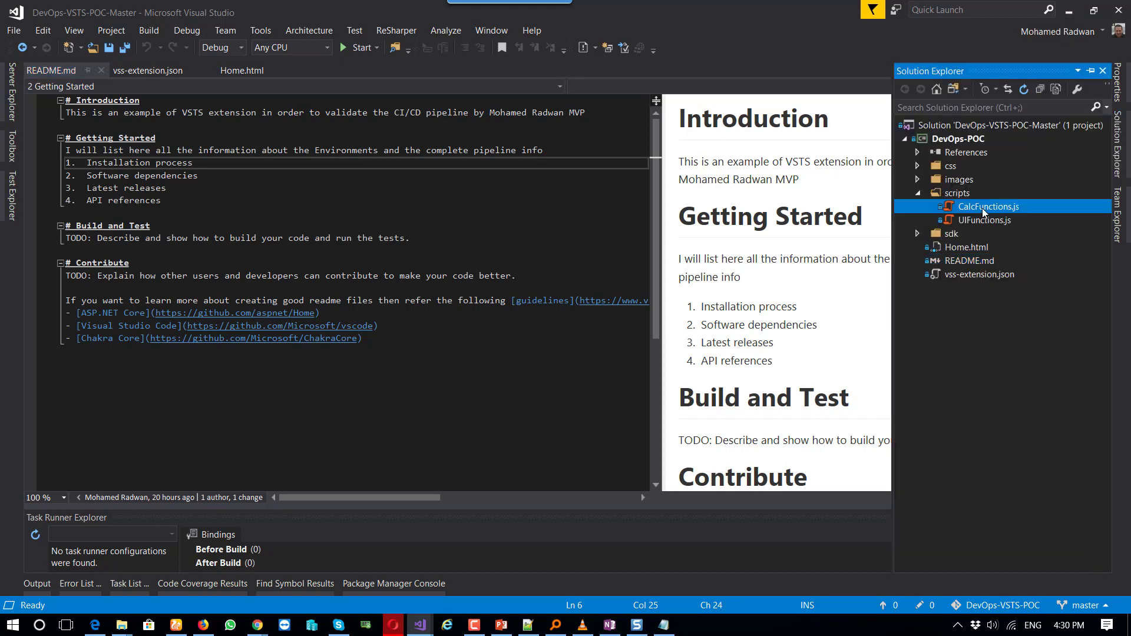
# Review CalcFunctions.js and UIFunctions.js code, then return to the PowerPoint Agenda slide.
pyautogui.doubleClick(986, 206)
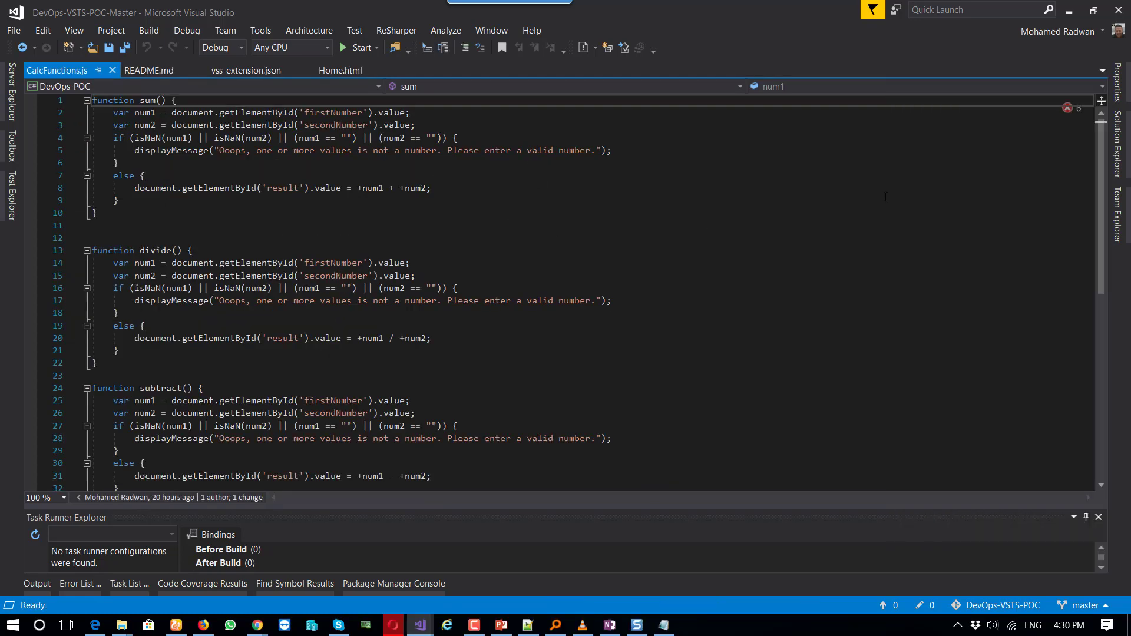
pyautogui.click(984, 220)
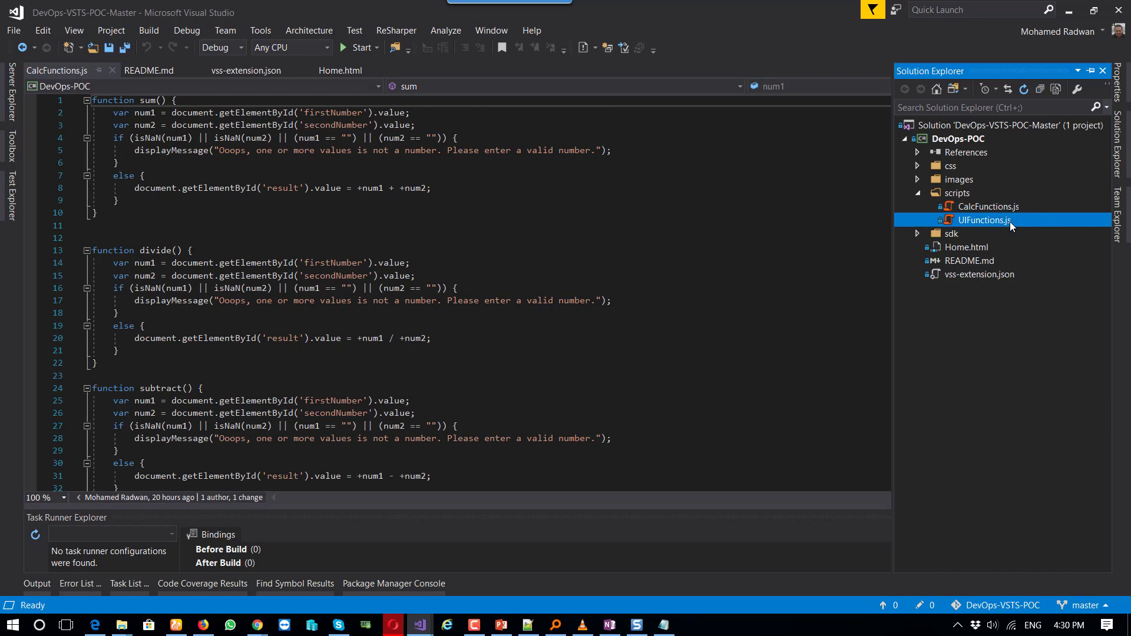
pyautogui.doubleClick(984, 220)
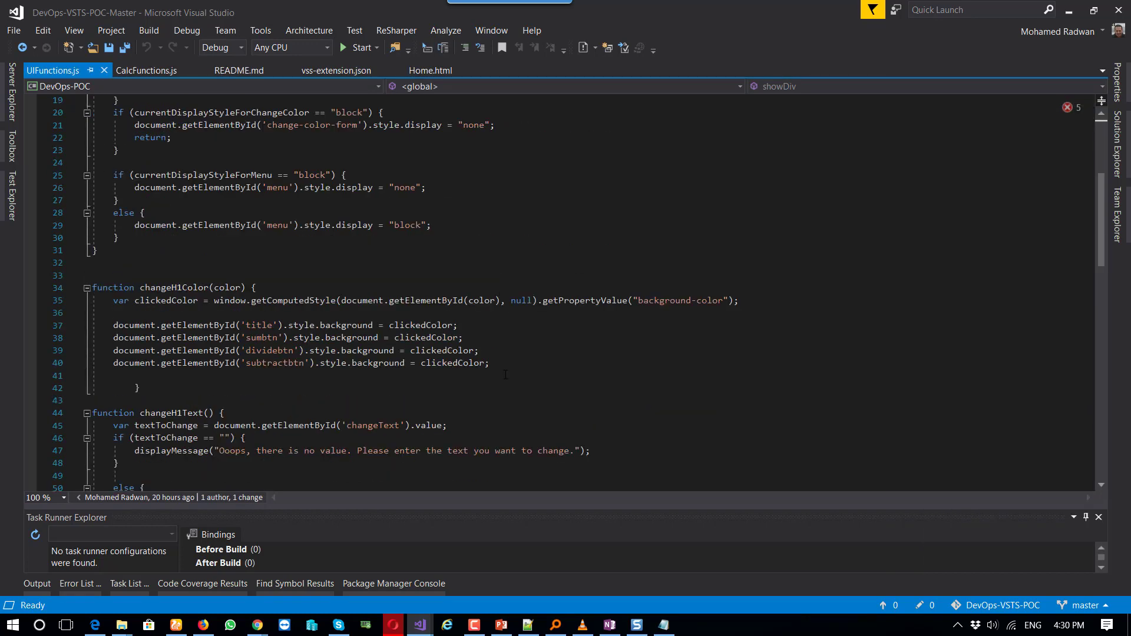
pyautogui.scroll(-3)
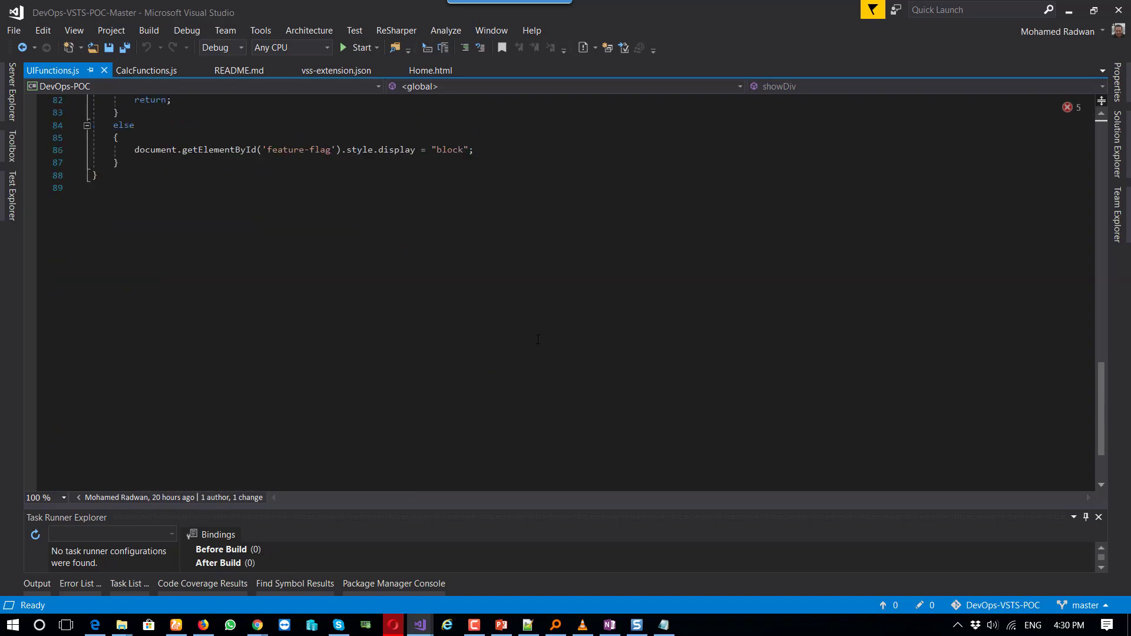
pyautogui.click(501, 624)
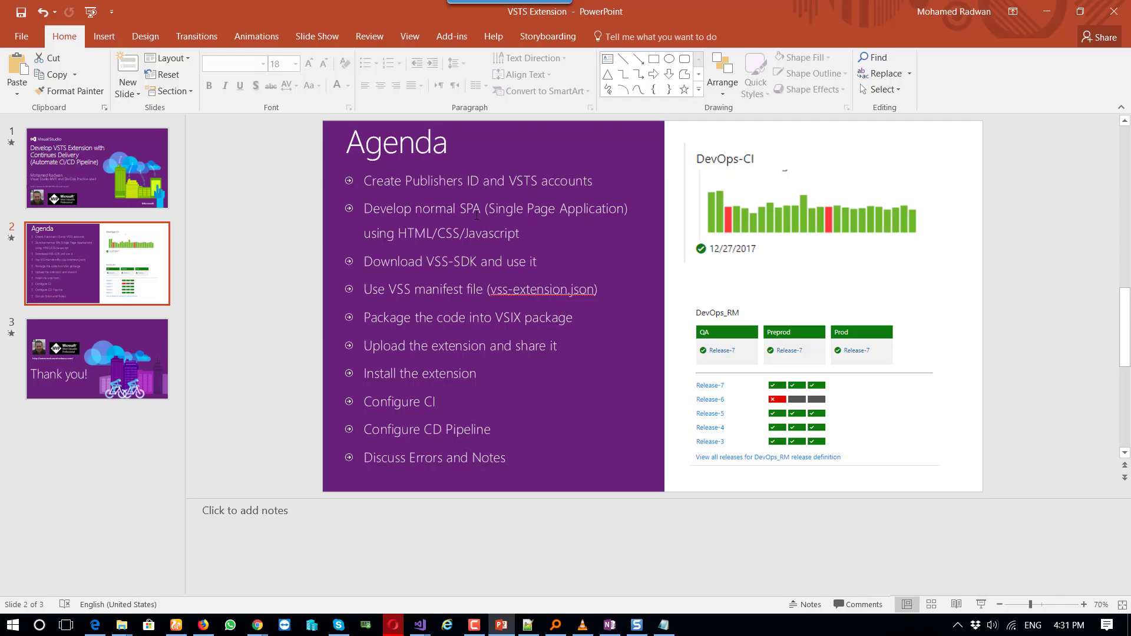